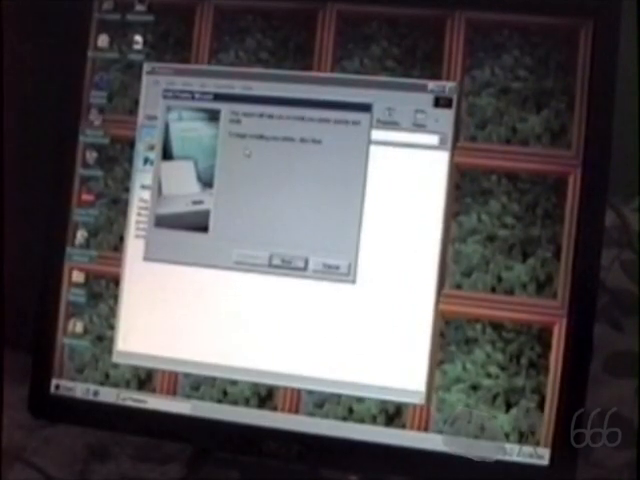
# - Begin the local printer setup, accepting Epson FX-86e as manufacturer and model and LPT1 as its port
pyautogui.click(288, 264)
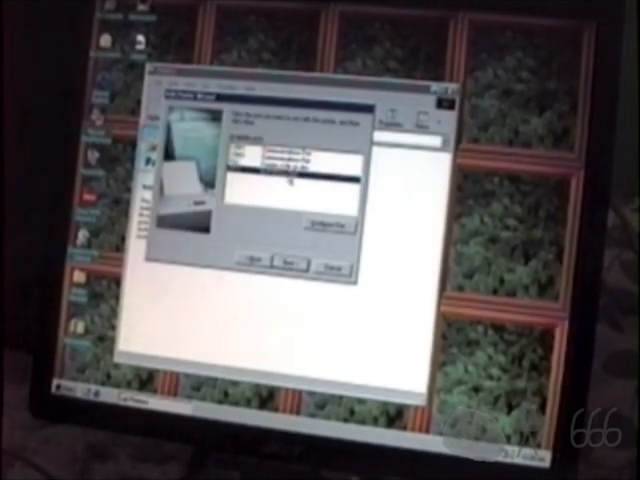
pyautogui.click(300, 264)
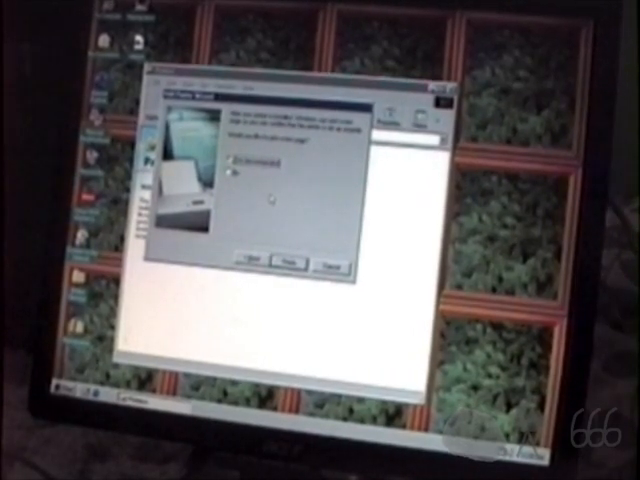
pyautogui.click(294, 262)
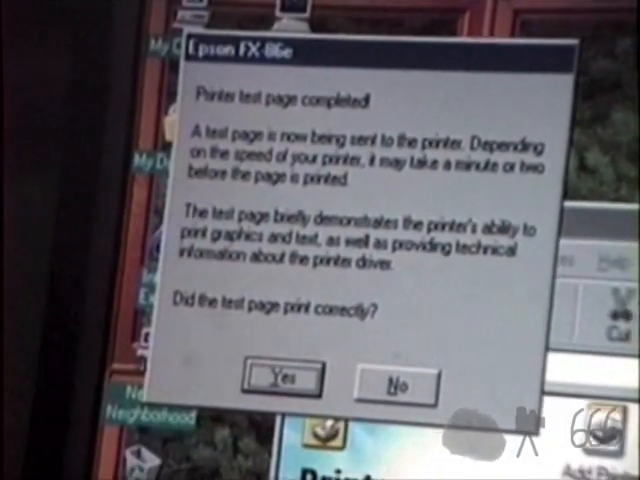